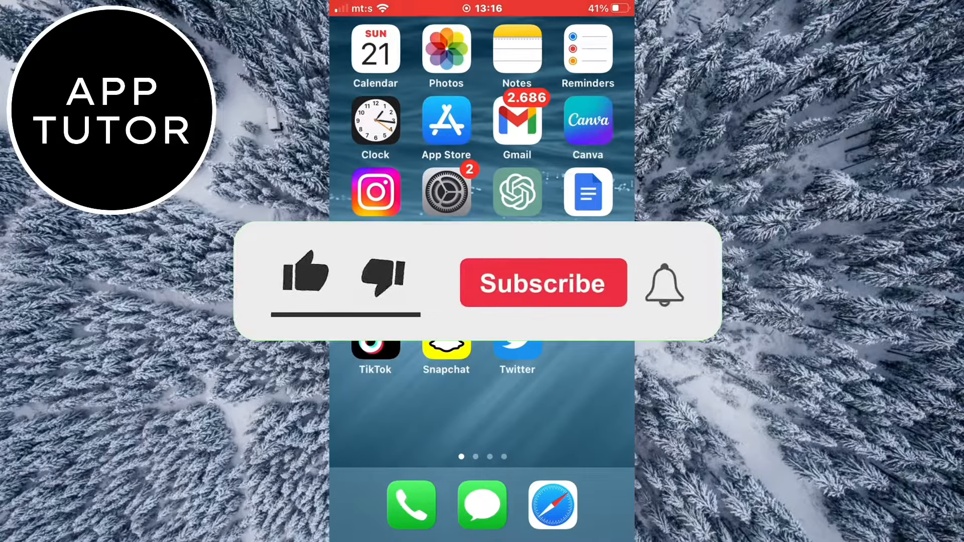
Step: Launch Settings from the Home Screen and scroll down its main list
left_click(305, 274)
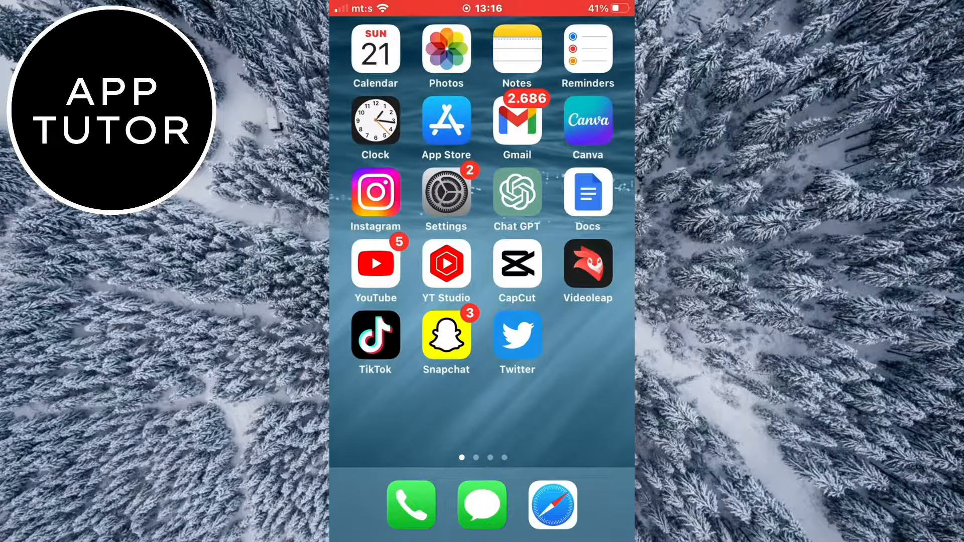
left_click(446, 191)
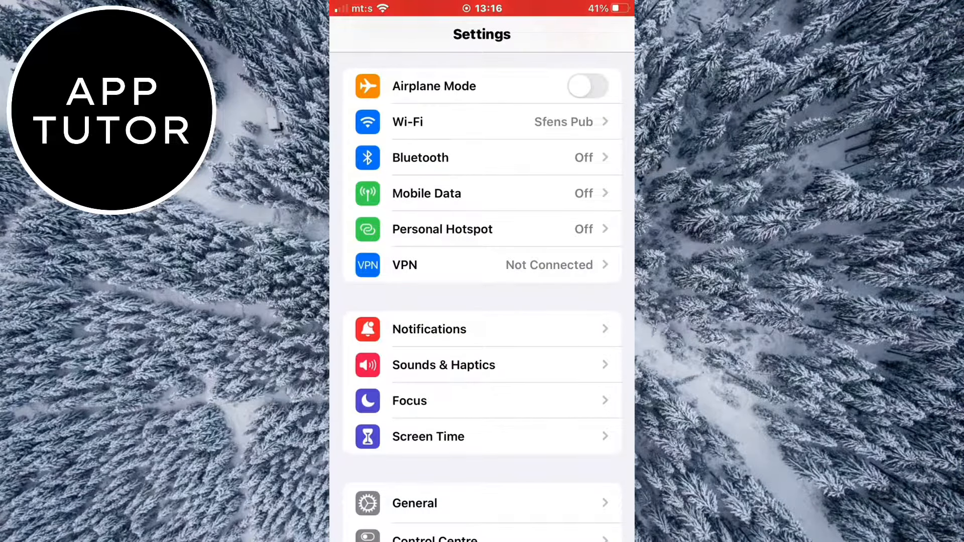
scroll("down", 3)
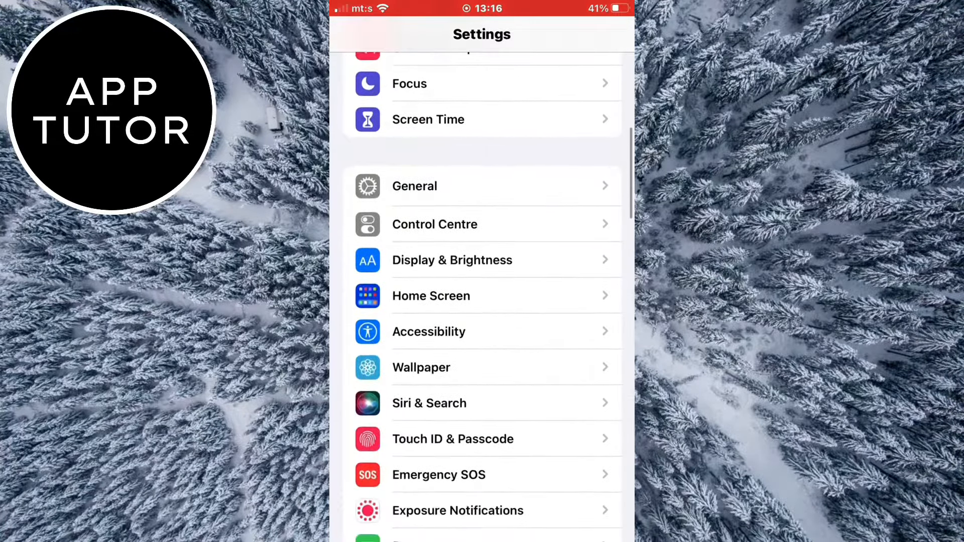
Step: Go into Display & Brightness and show the Auto-Lock options with 5 minutes checked
left_click(452, 260)
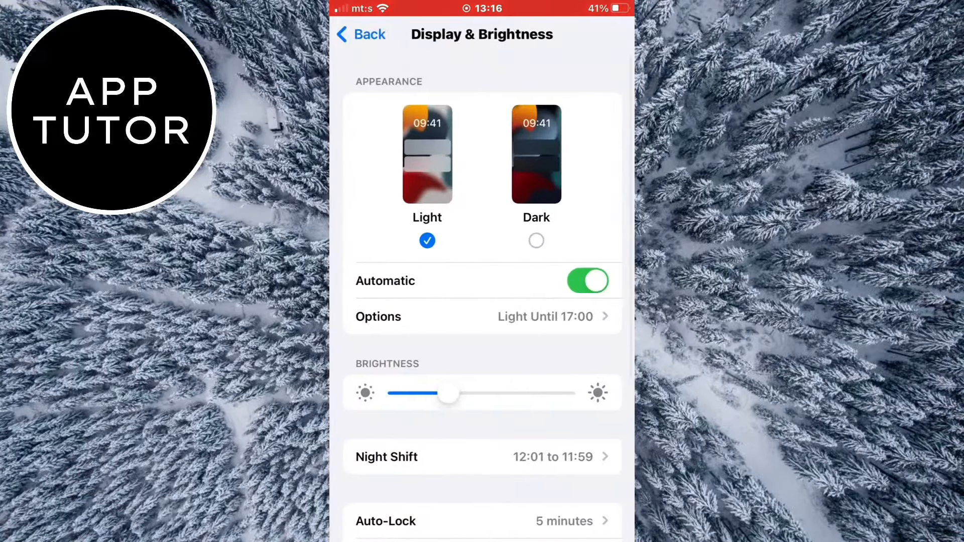
scroll("down", 3)
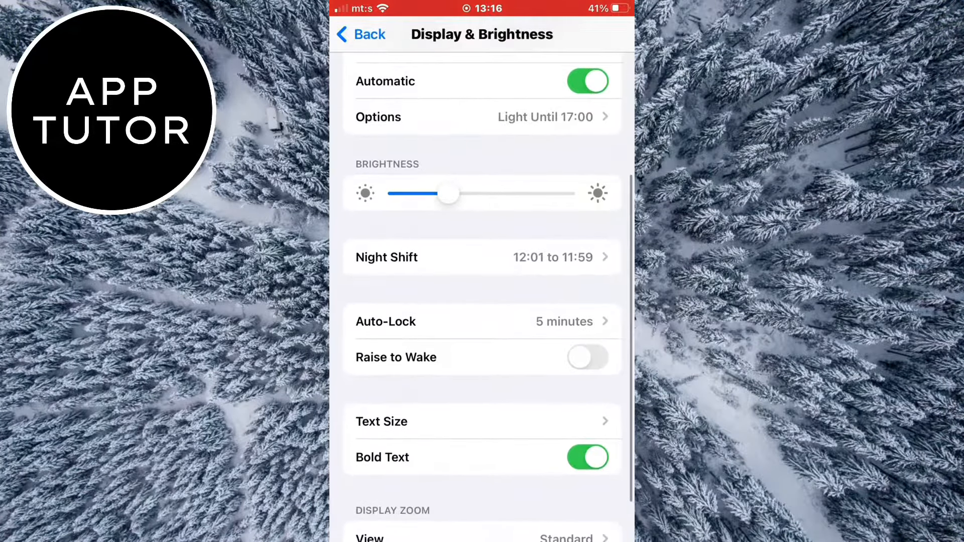
left_click(386, 321)
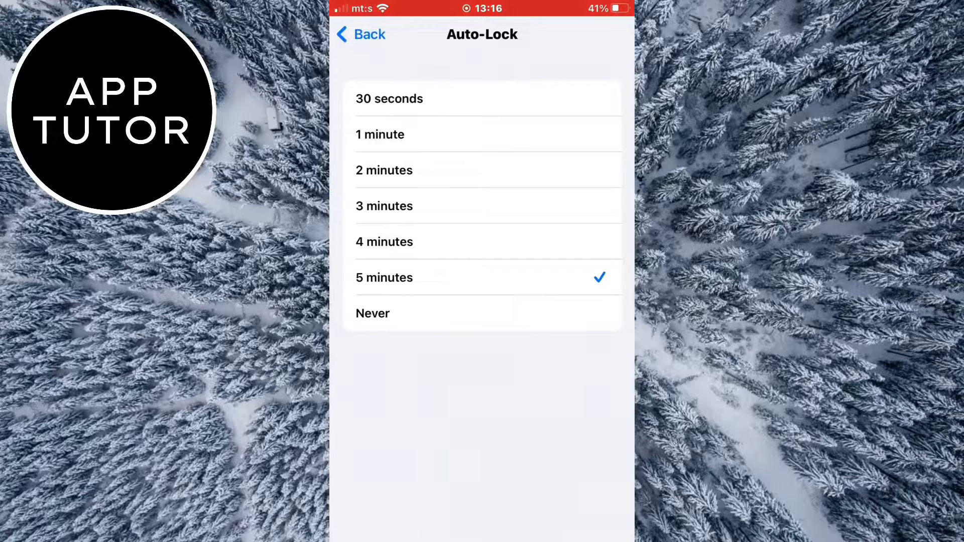